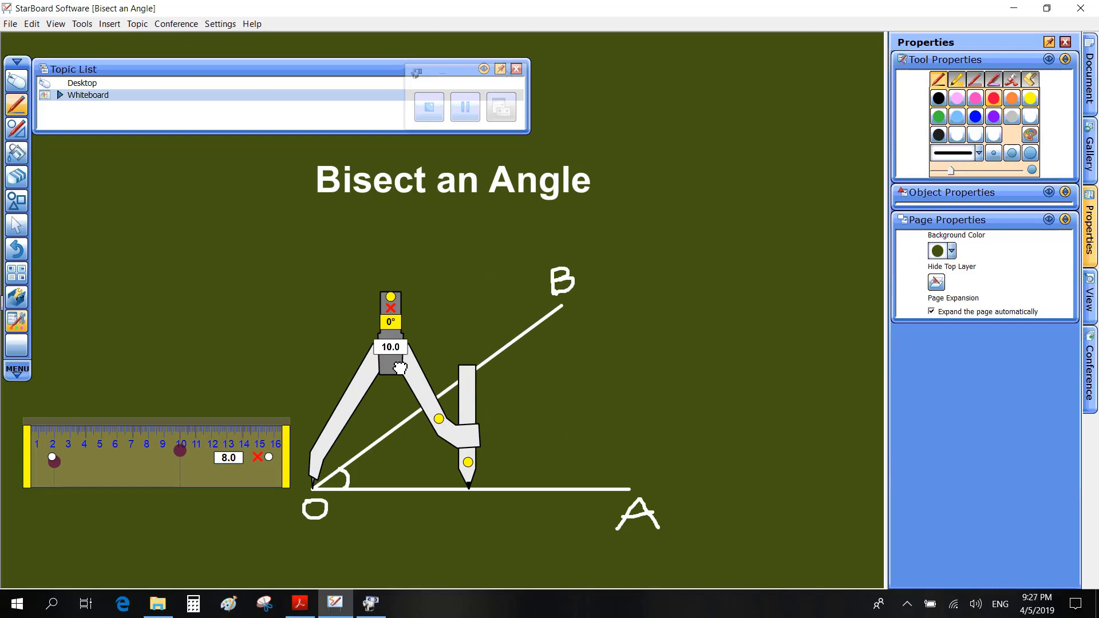
mouse_move(436, 417)
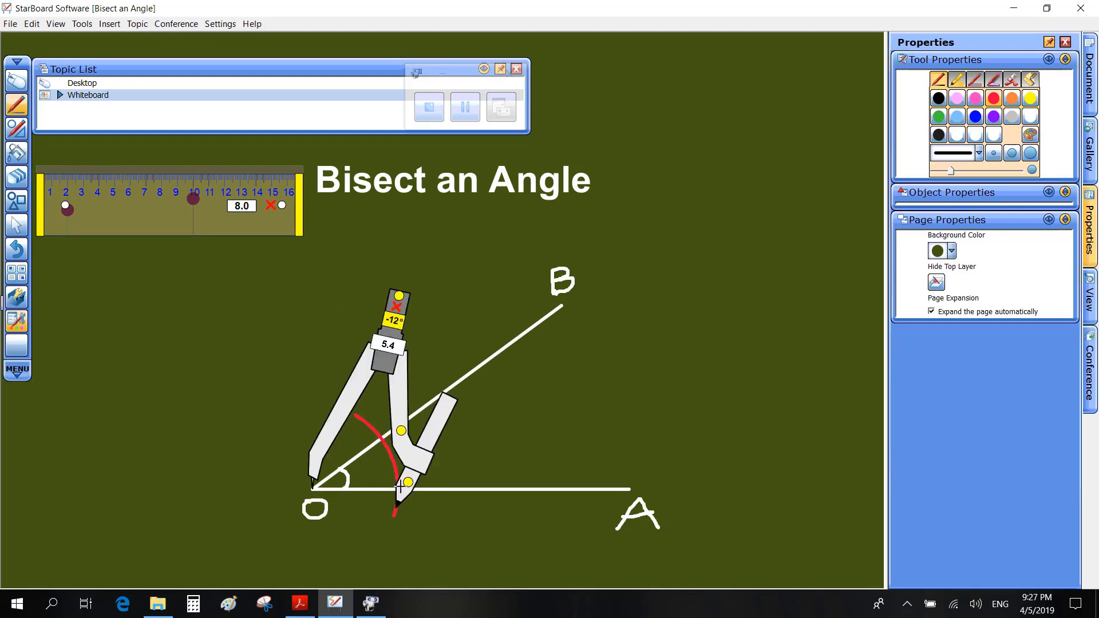
- Draw the compass arcs from C and D and label their crossing point E
drag(395, 294, 336, 280)
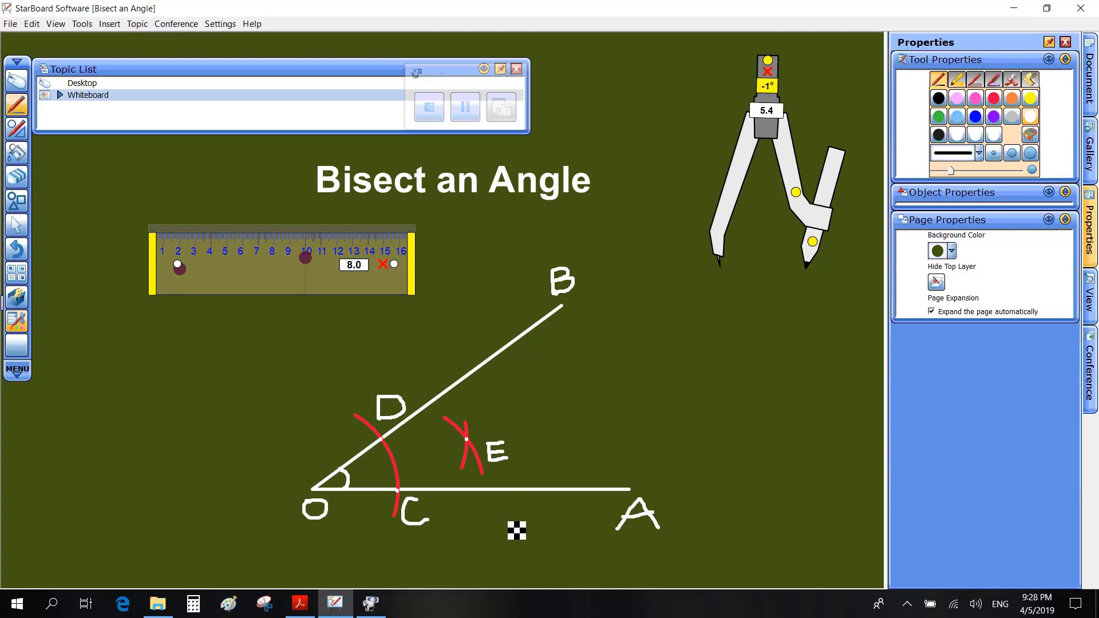
- Trace a red line from O through E along the ruler to bisect angle AOB
click(992, 99)
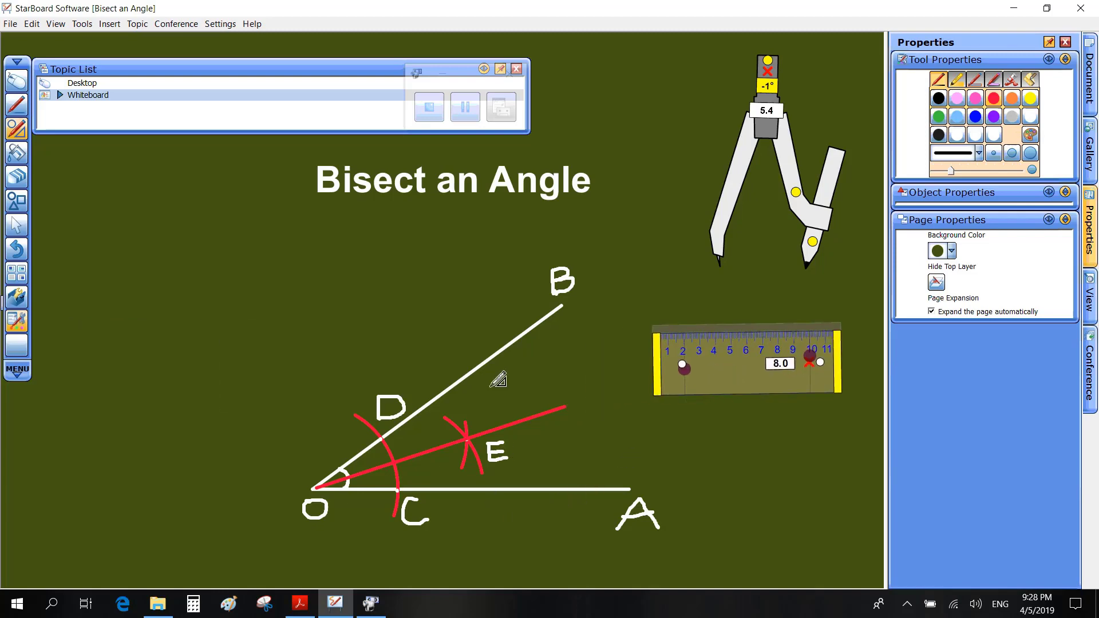
mouse_move(532, 483)
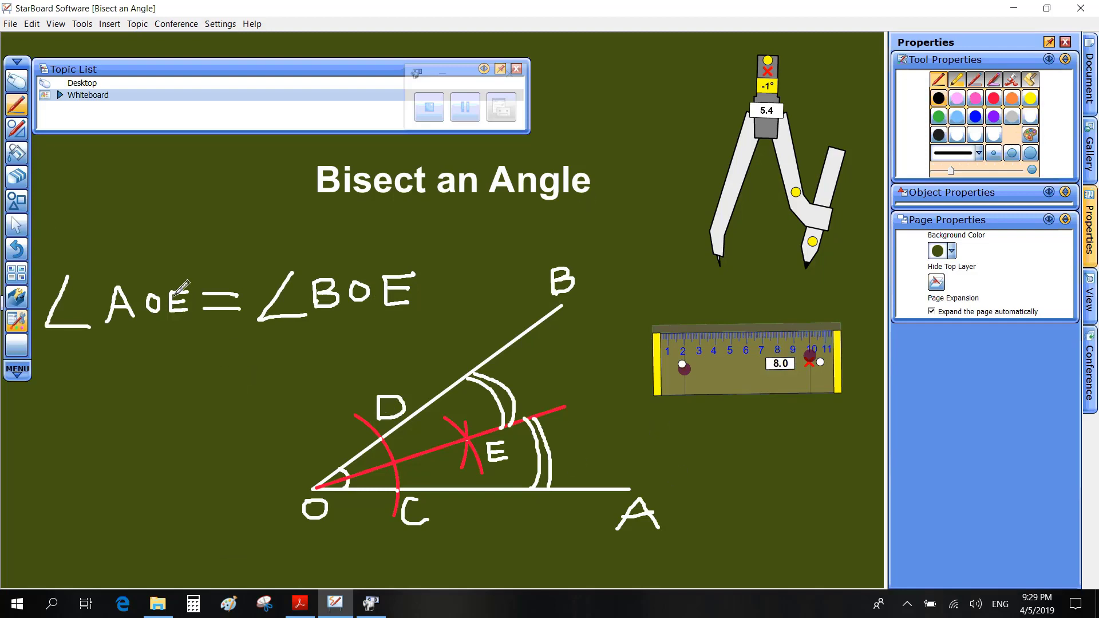
mouse_move(196, 250)
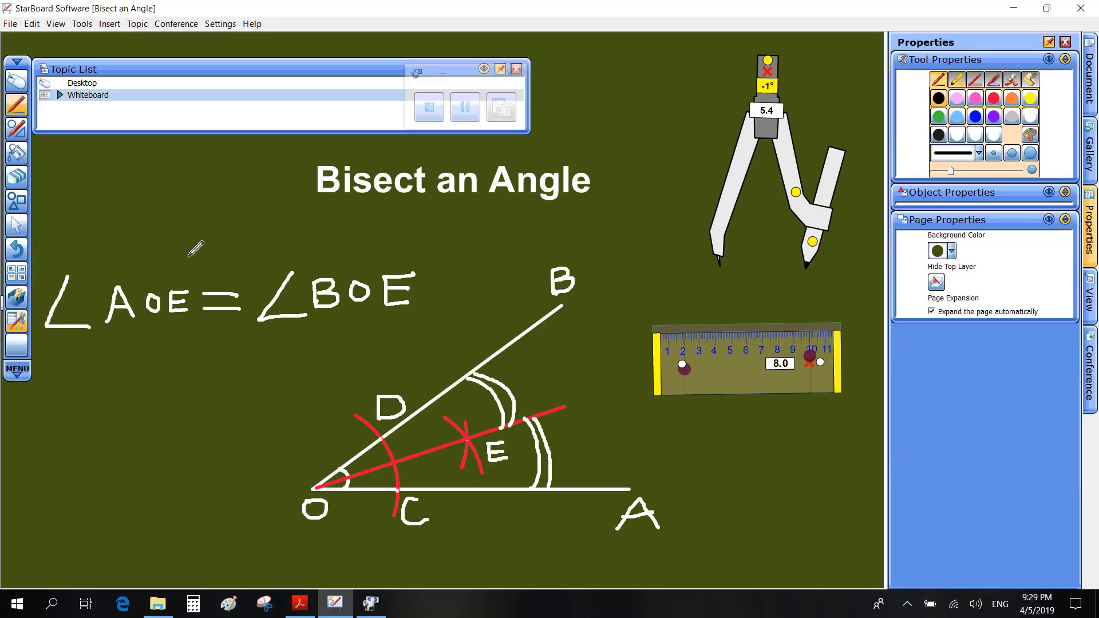
mouse_move(826, 479)
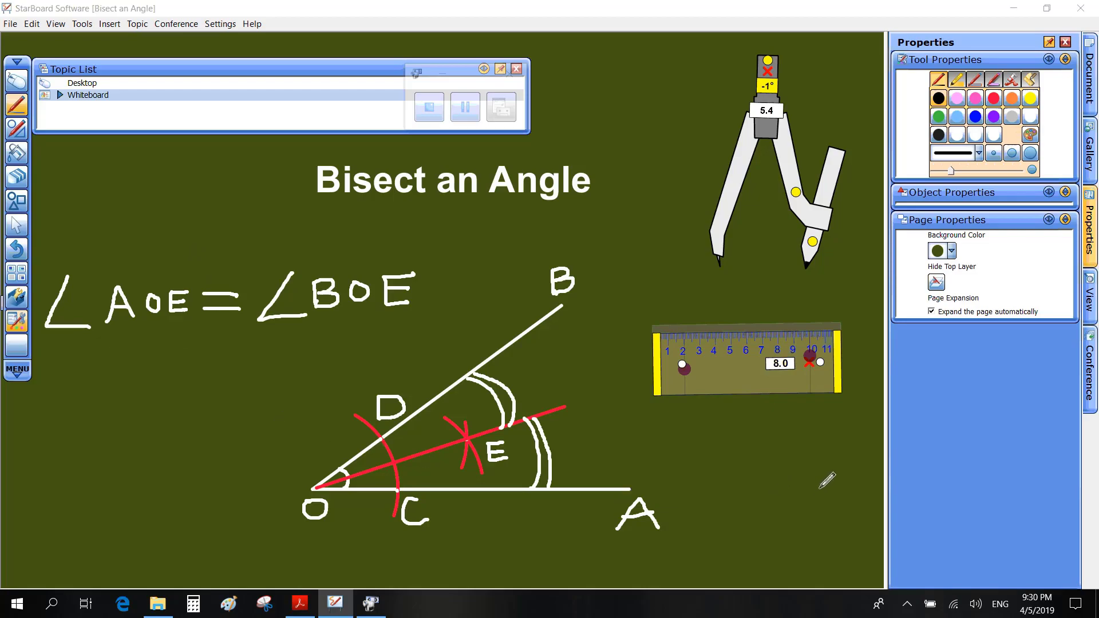